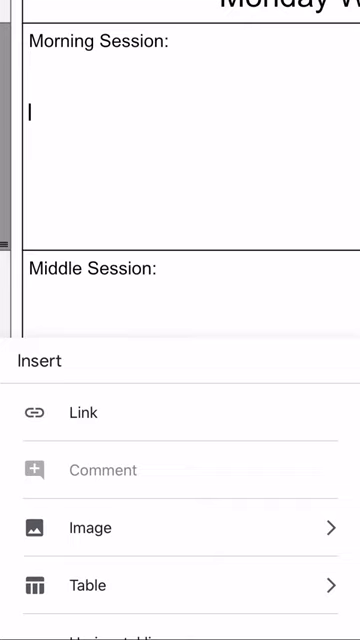
Choose Image from the Insert menu to show the From Photos and From Camera options
left_click(90, 528)
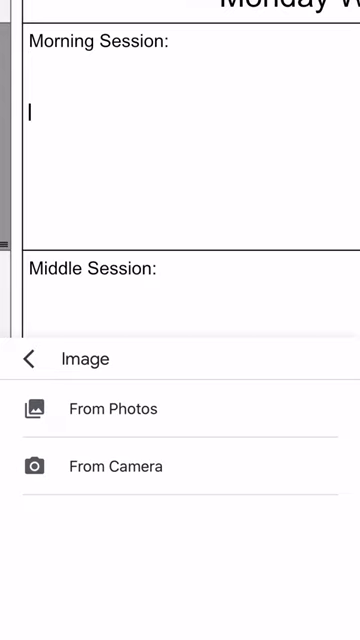